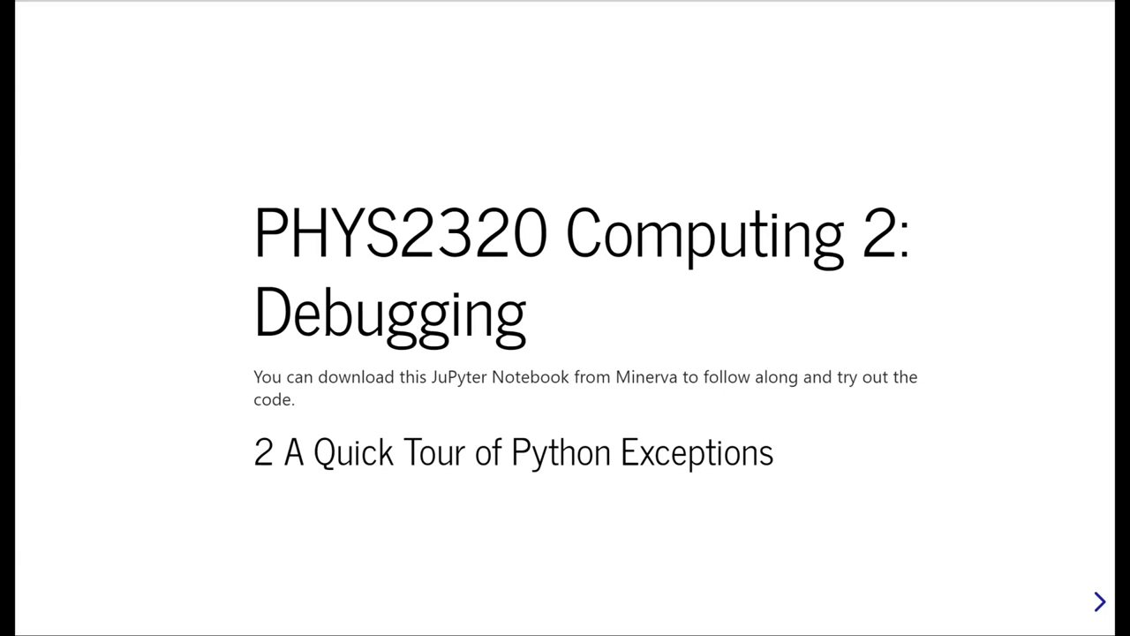
# Step: Advance from the debugging title slide to slide 2.1 reviewing Python exceptions and try...except
pyautogui.click(1098, 600)
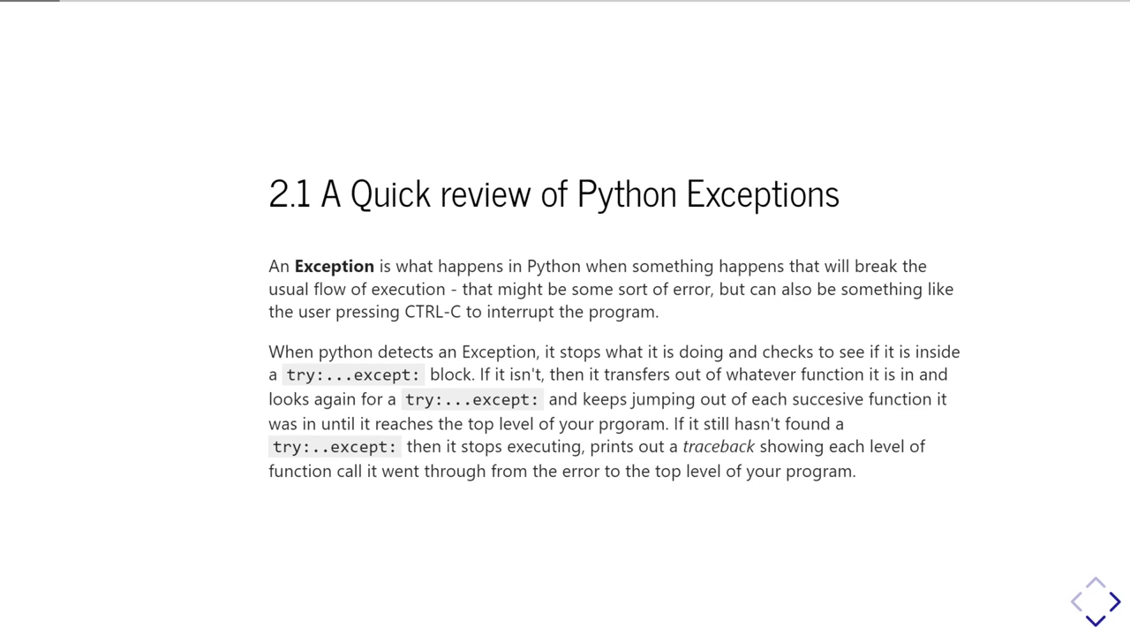
# Step: Move through the sub-slides to the one on catching the most specific exception and using raise
pyautogui.scroll(-3)
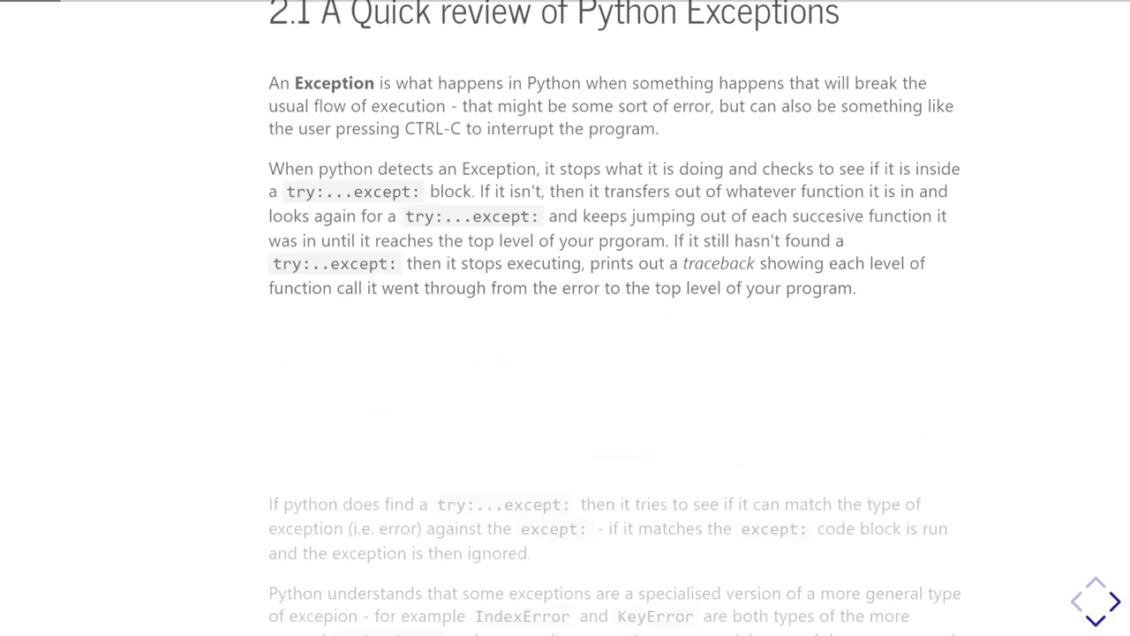
pyautogui.scroll(-3)
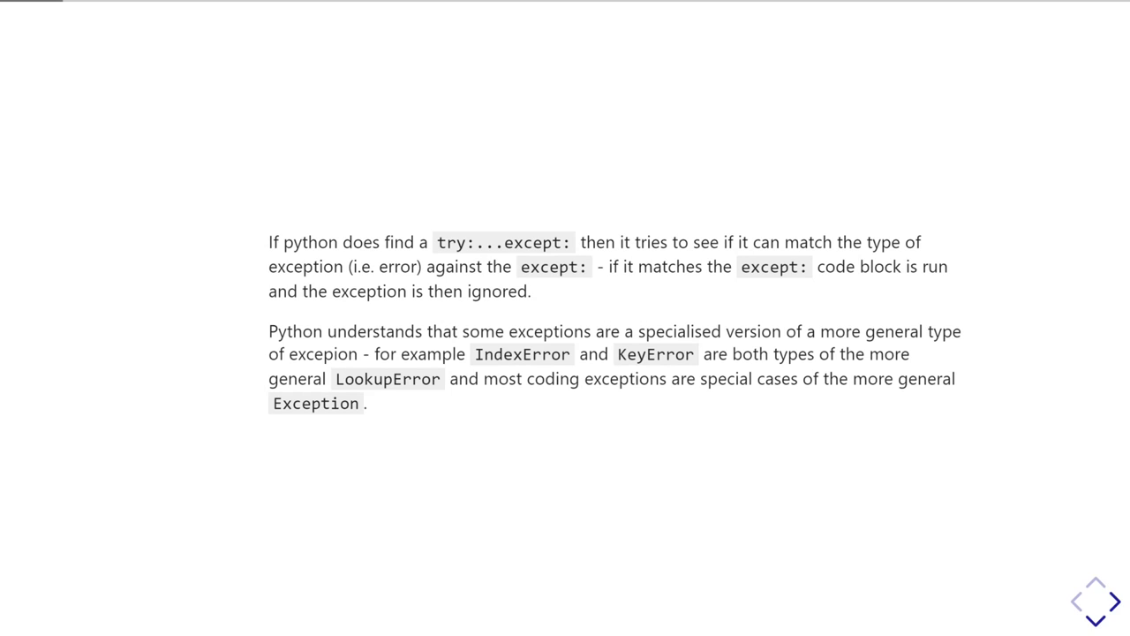
pyautogui.scroll(-3)
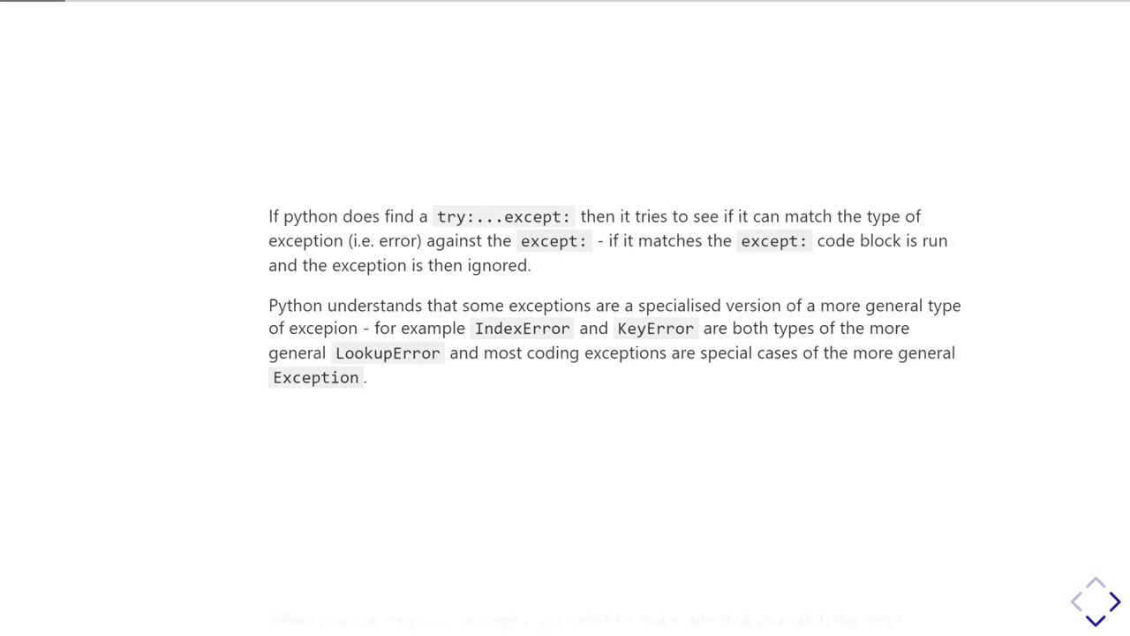
pyautogui.click(1116, 600)
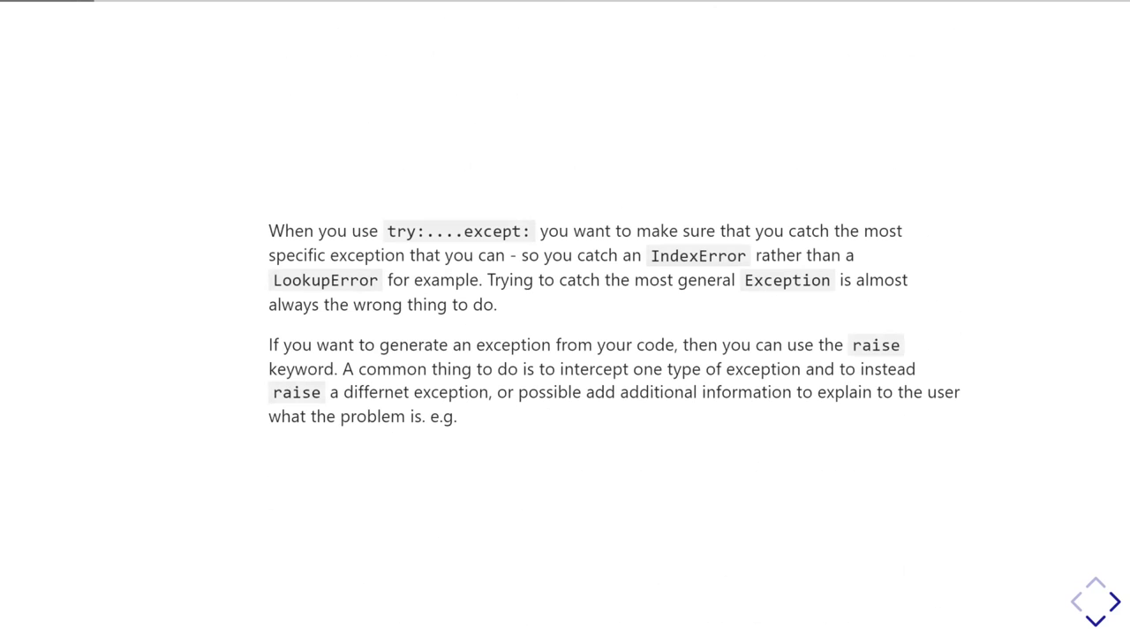